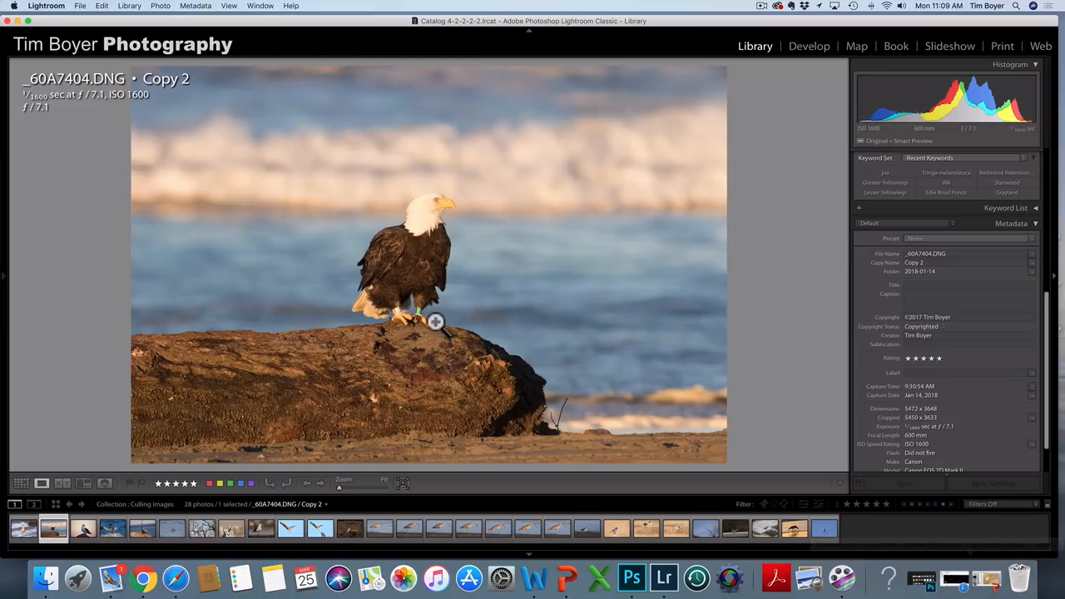
Step: Advance from the bald eagle on the log to the gull-on-rock photo
left_click(82, 529)
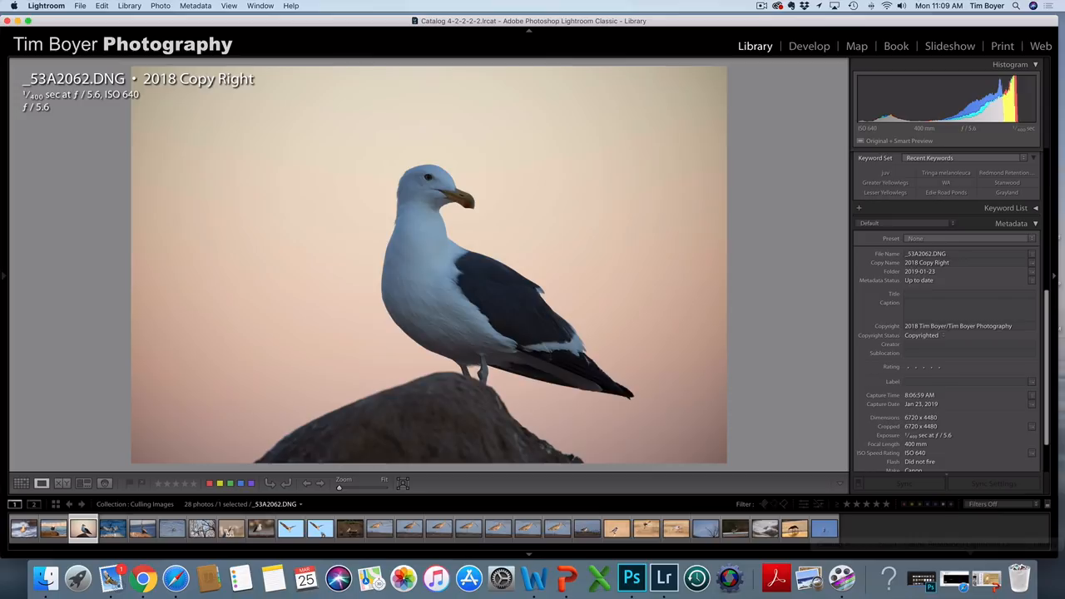
Step: Step through the pelican and swimming grebe photos to the hawk perched in bare branches
left_click(112, 526)
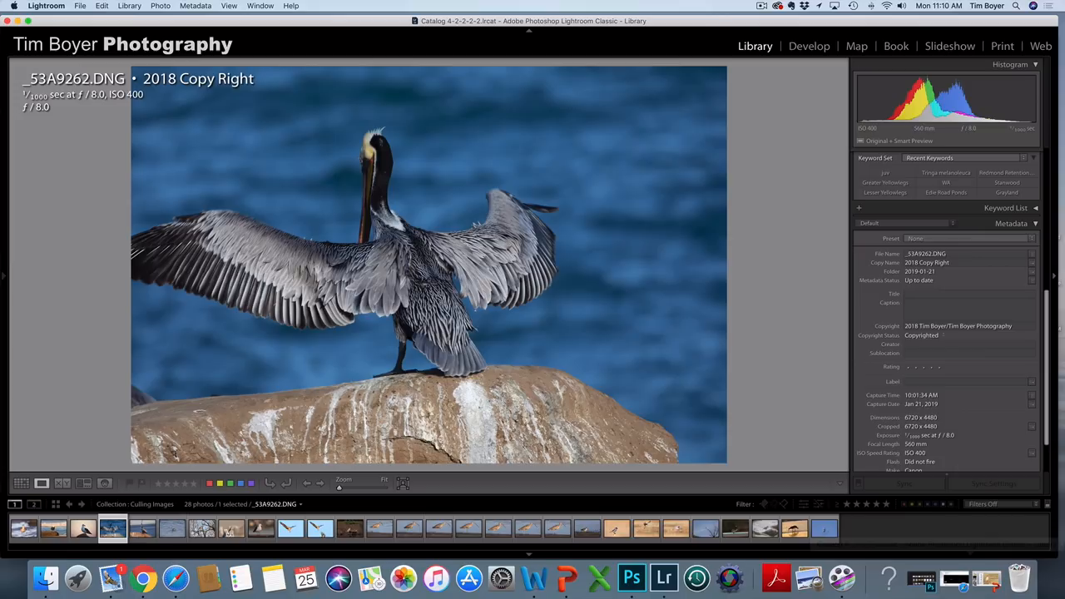
left_click(171, 526)
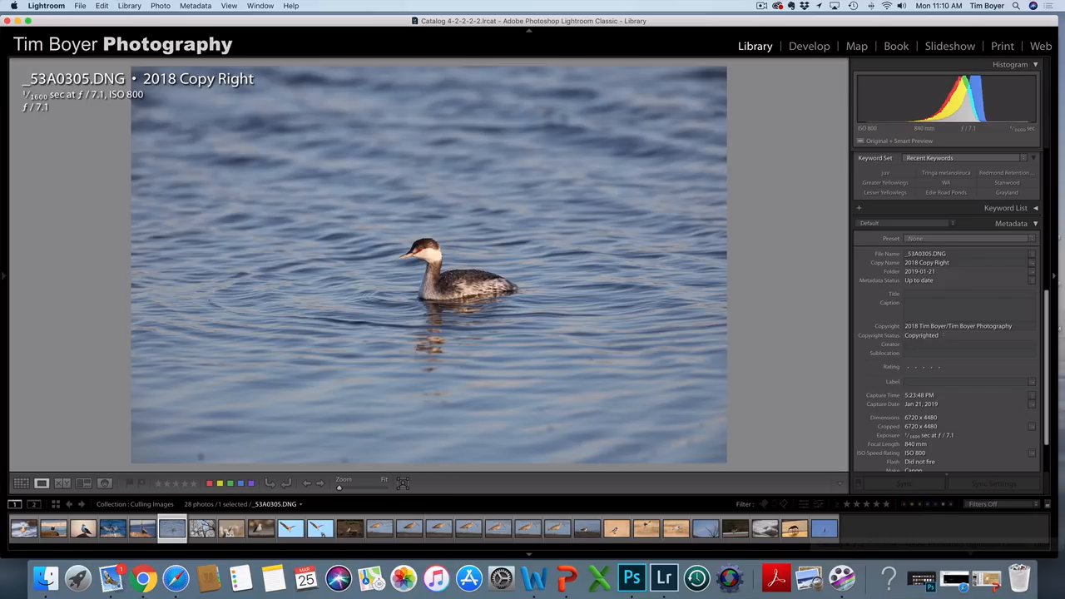
left_click(202, 527)
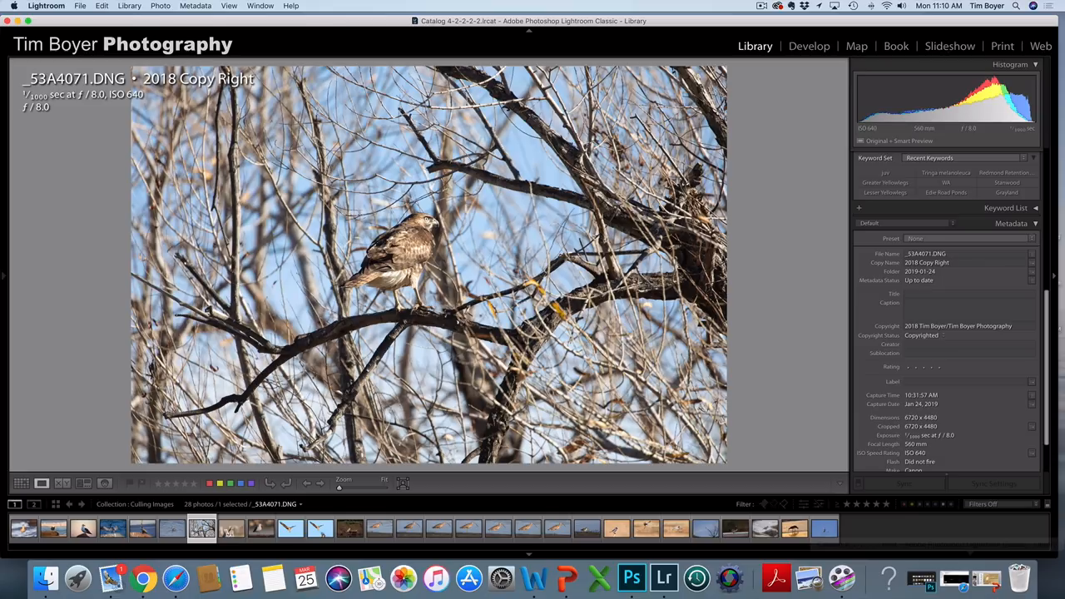
Step: Step past the flycatcher on a post and the gull on a railing to _60A9332-Edit.psd
left_click(232, 528)
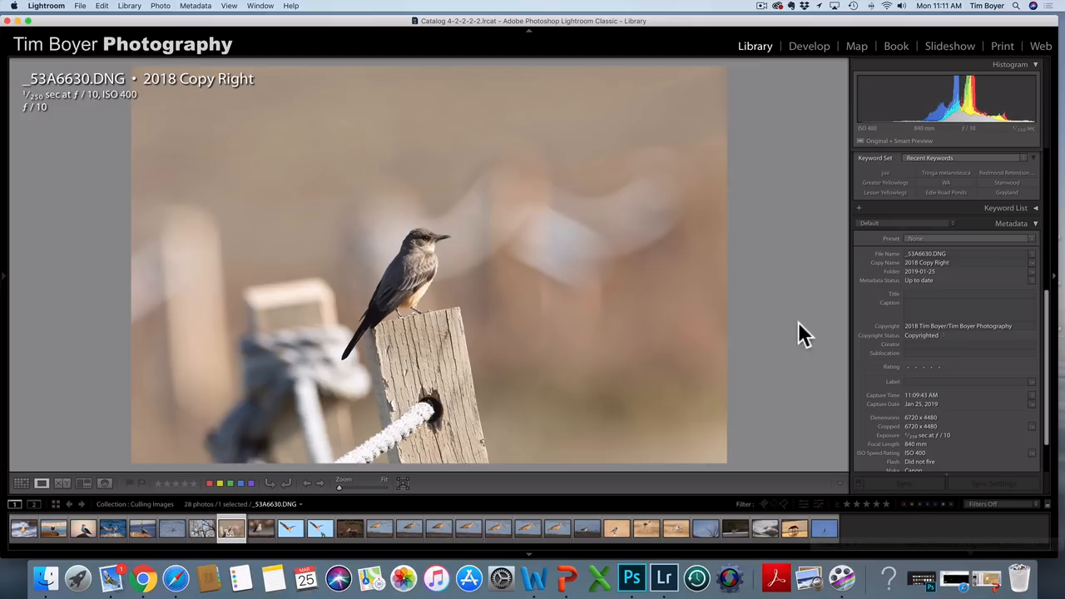
left_click(261, 527)
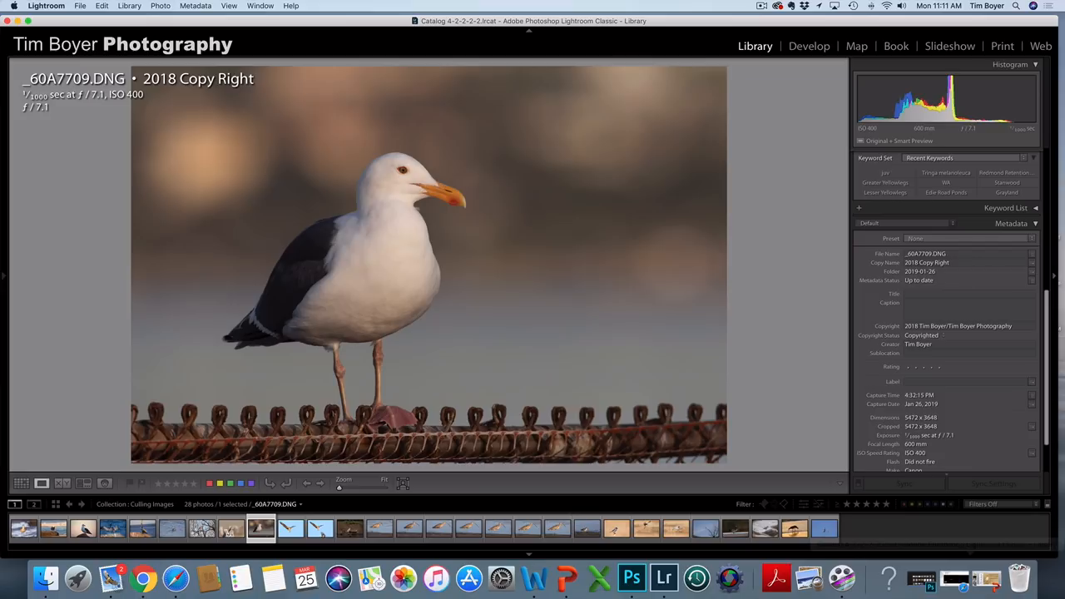
left_click(291, 528)
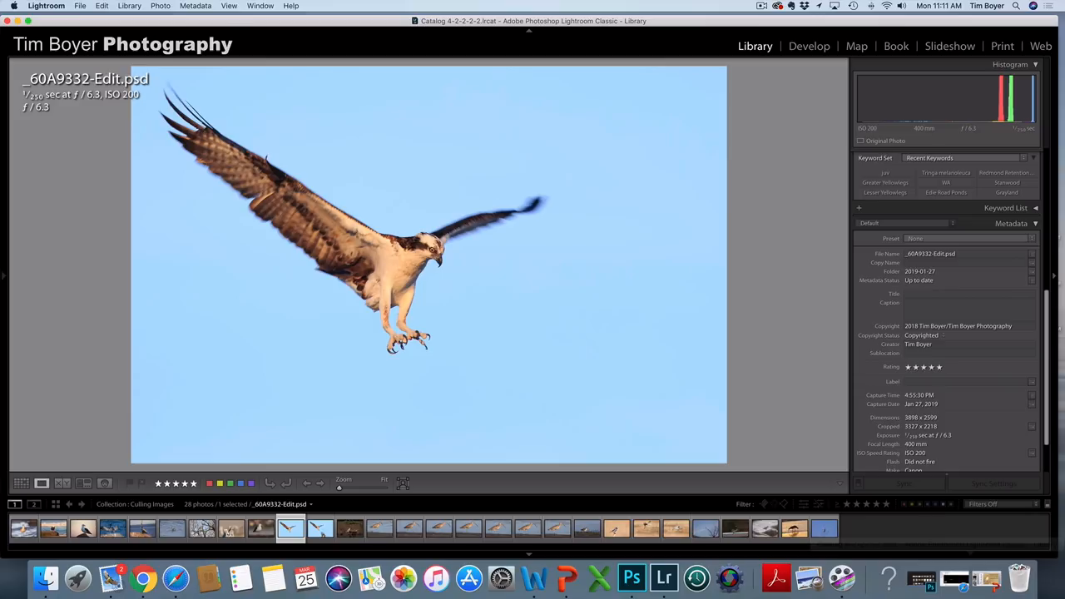
Step: View the original osprey CR2, then the curlew-wading shots ending on _60A6510.DNG
left_click(319, 527)
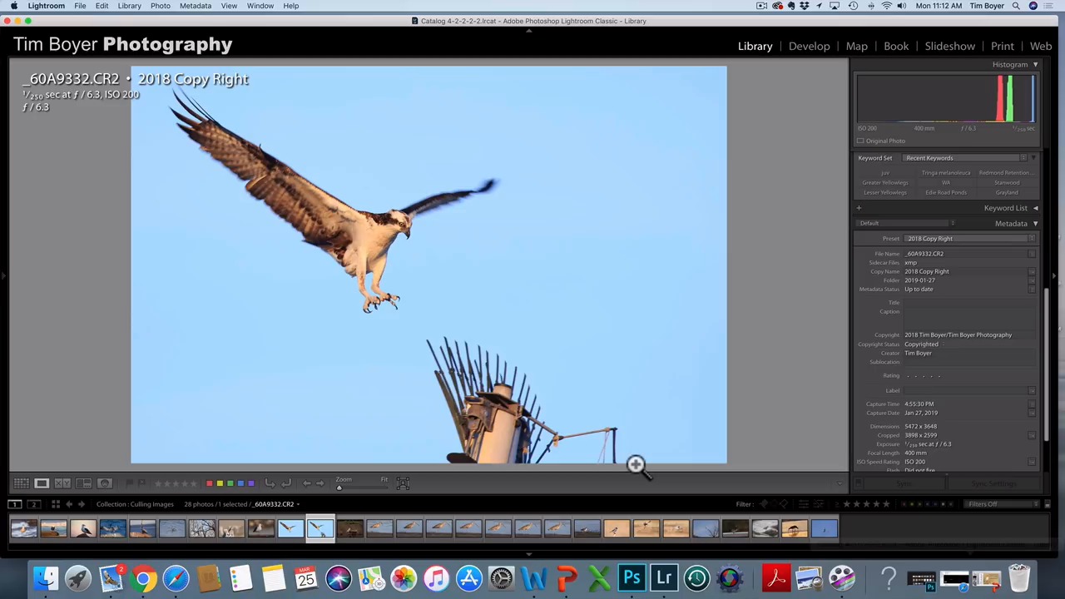
left_click(350, 527)
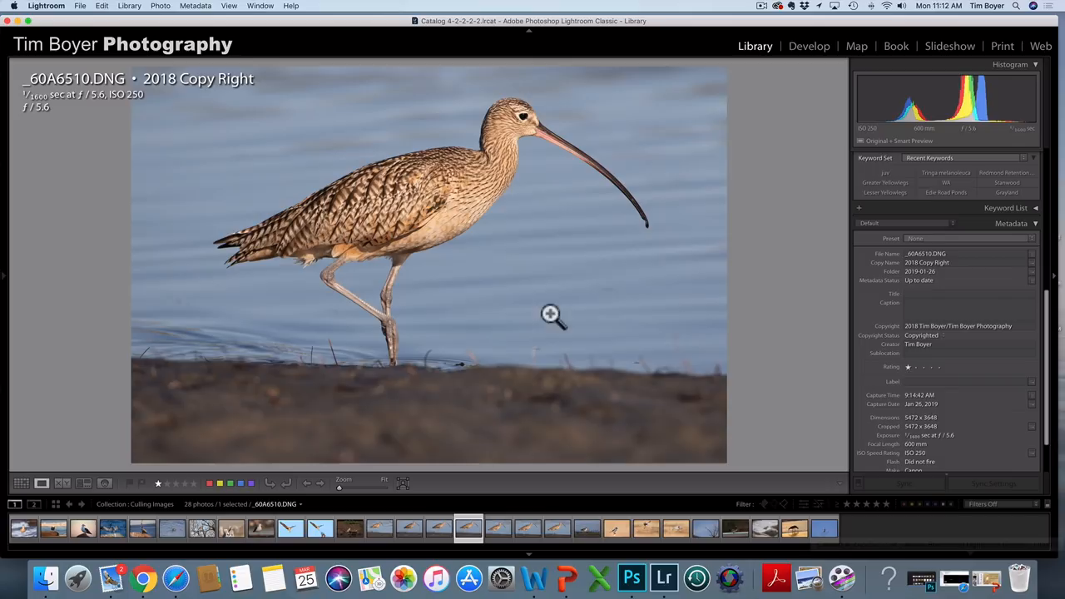
key("right")
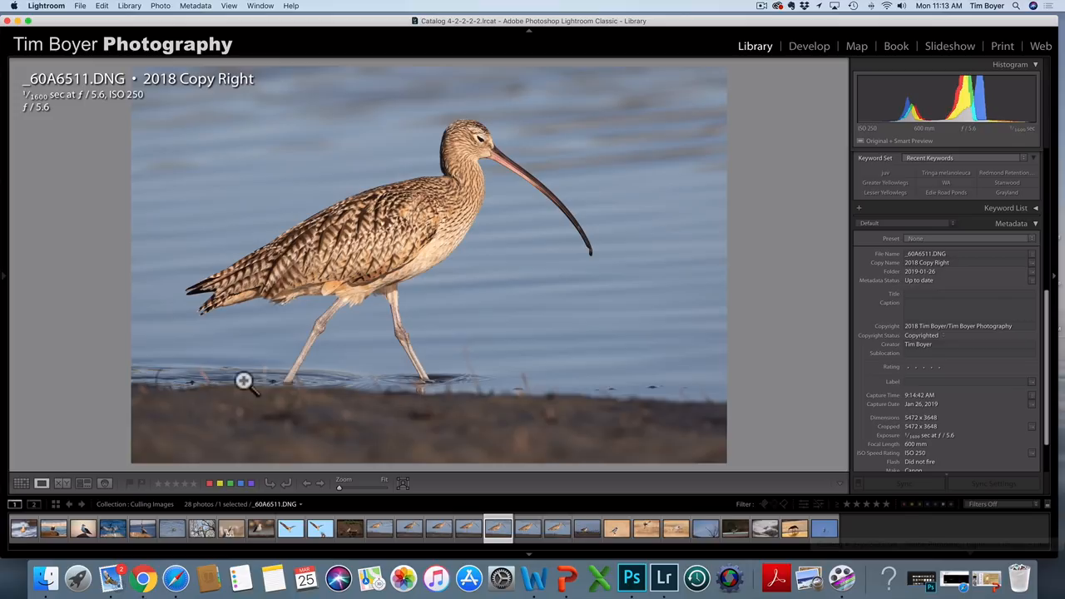
mouse_move(284, 393)
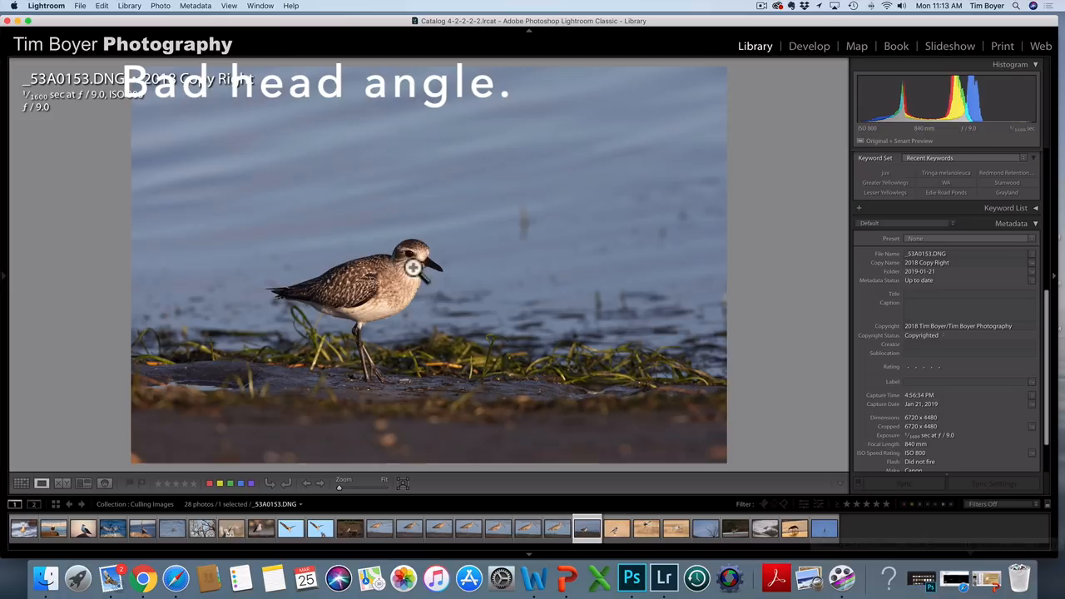
Step: Show _53A2429.DNG, the five-star sandhill crane in flight, in loupe view
left_click(616, 528)
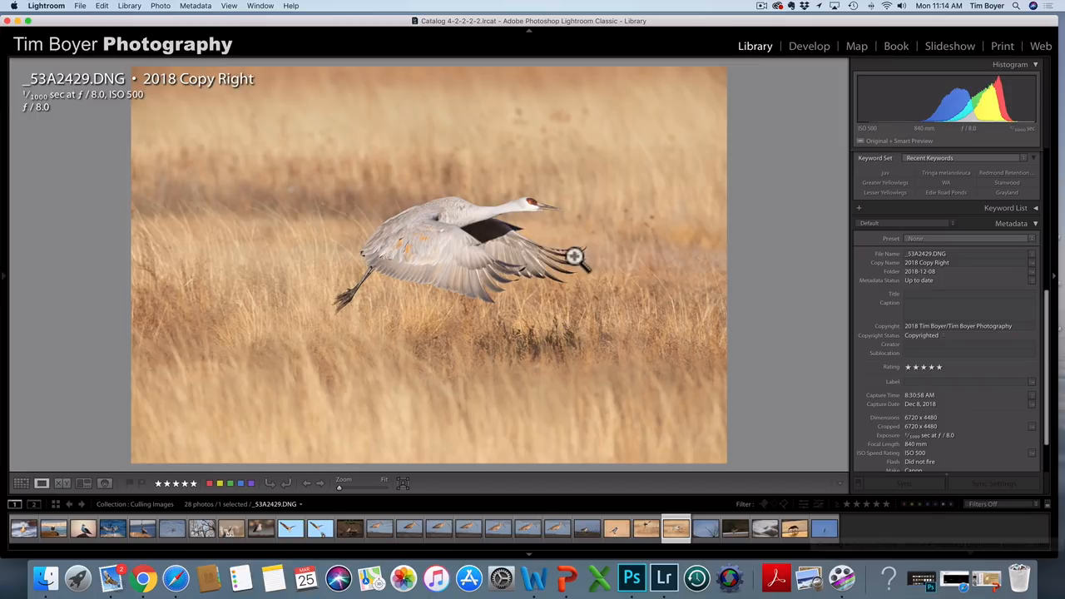
mouse_move(422, 295)
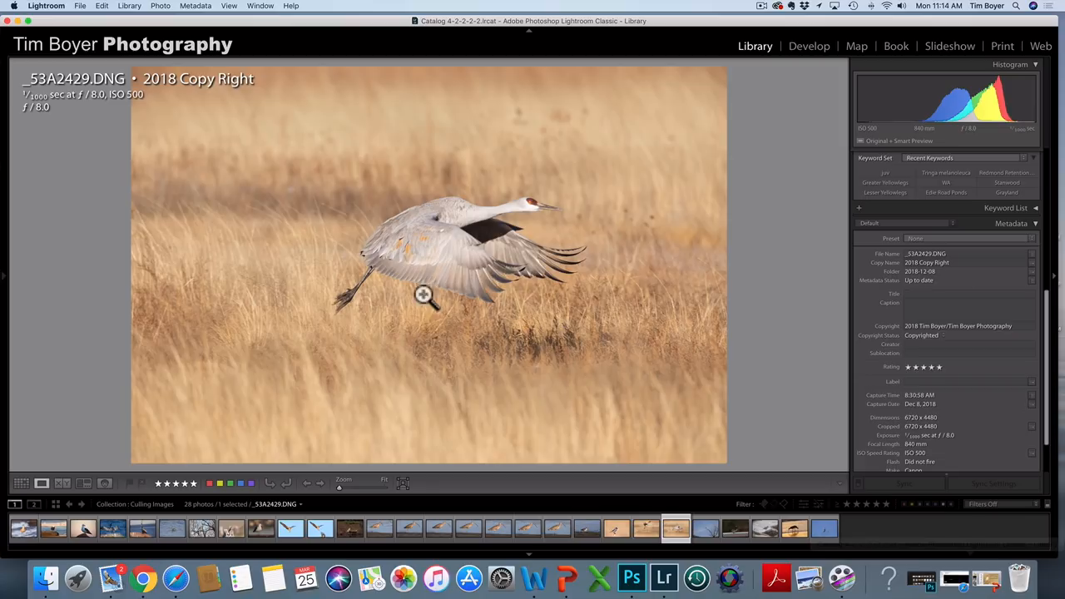
mouse_move(430, 375)
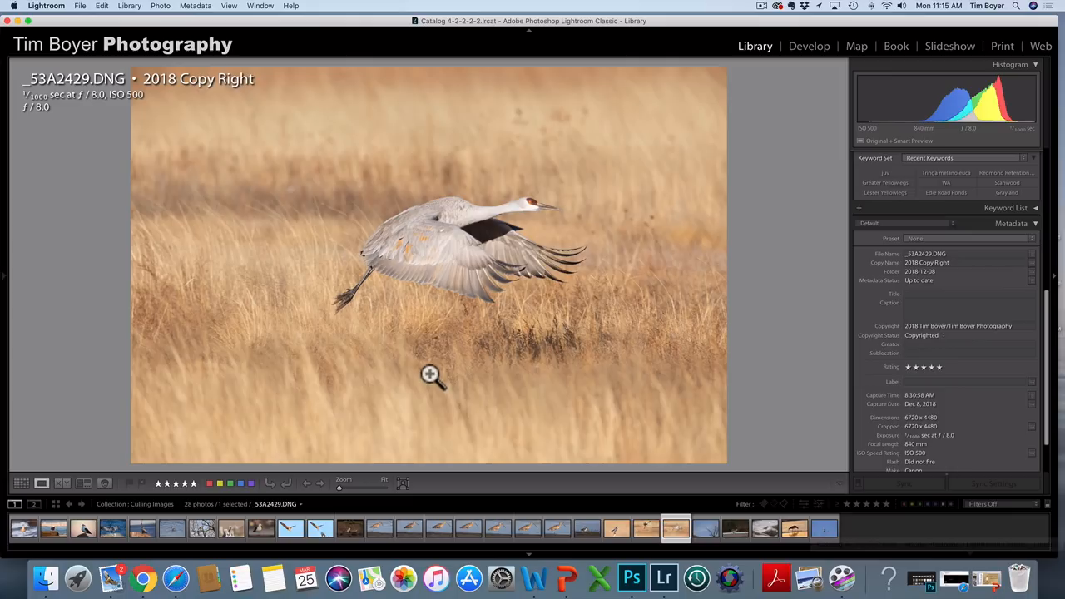
Step: Advance to _53A6922.CR2, the wandering tattler on a barnacled rock
left_click(704, 527)
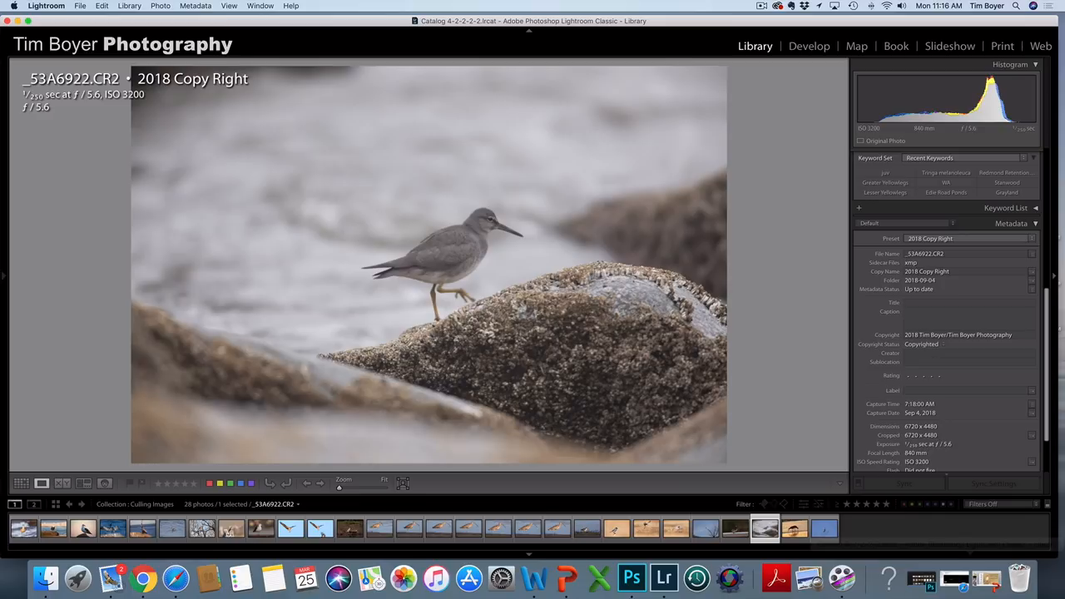
Step: Advance to the final filmstrip image, _G0A9653.DNG, a white-tailed kite on bare branches
left_click(793, 528)
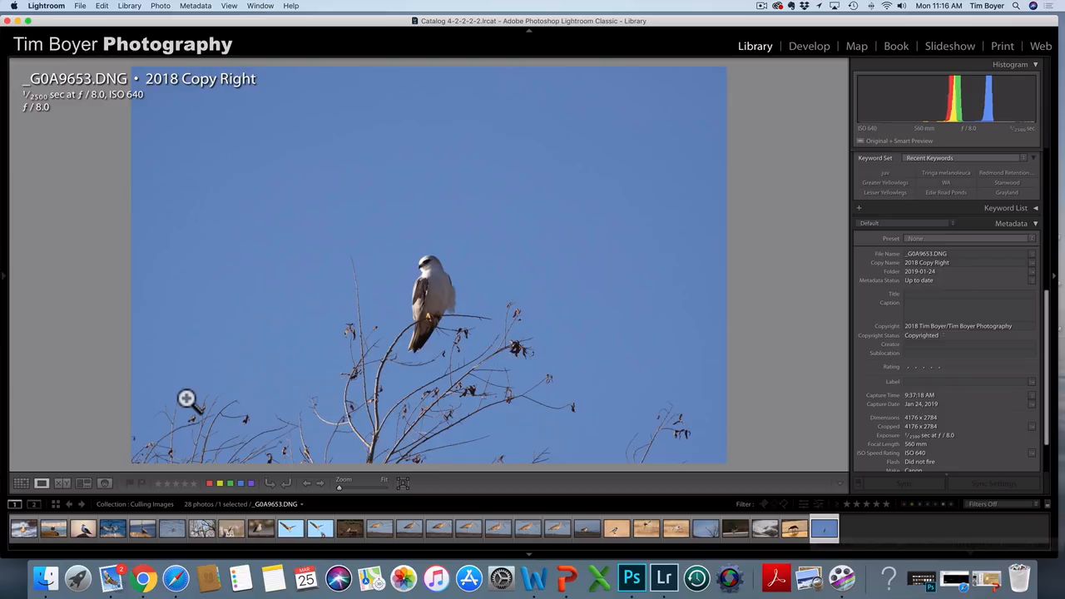
mouse_move(856, 483)
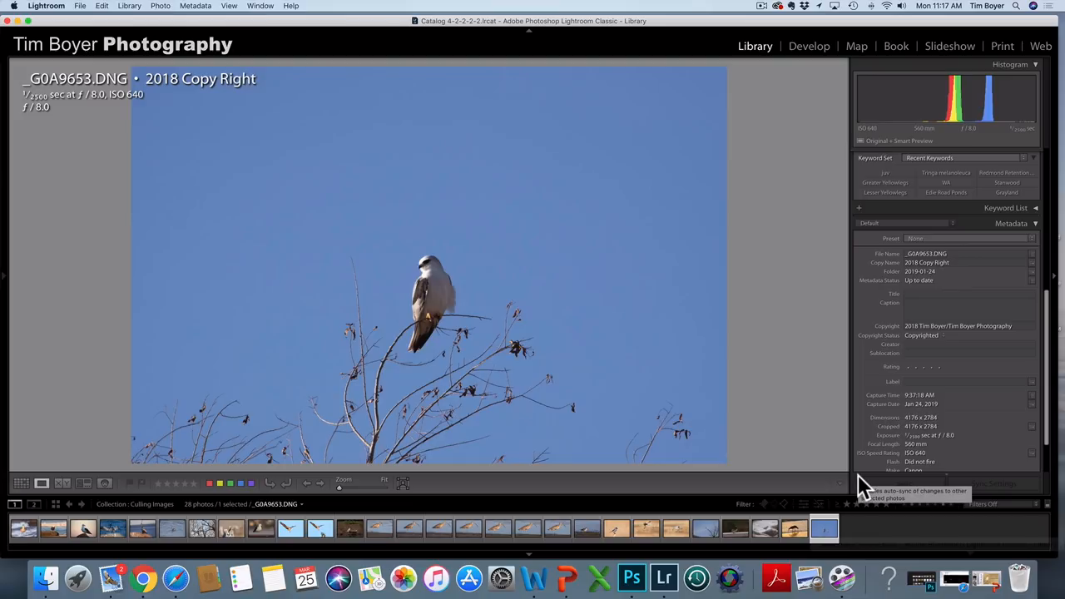